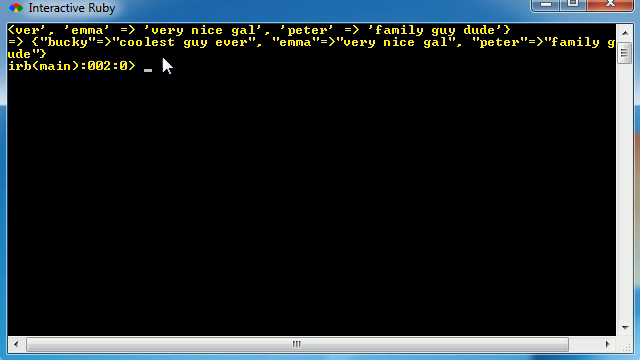
pyautogui.moveTo(219, 161)
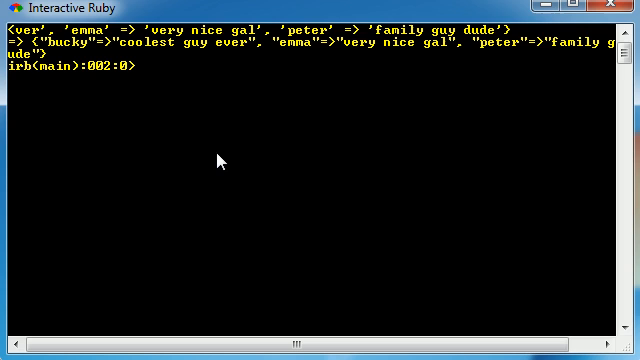
# Run puts example to show the bucky, emma and peter entries.
pyautogui.write('puts example')
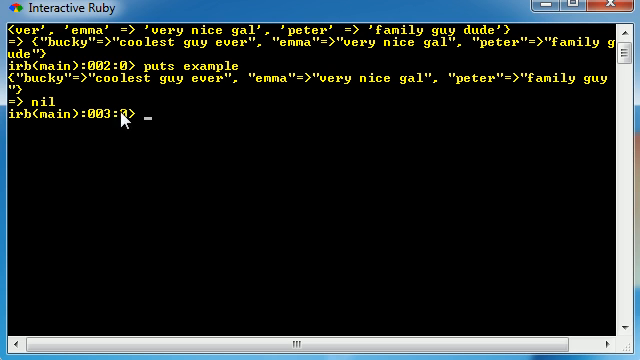
pyautogui.moveTo(265, 82)
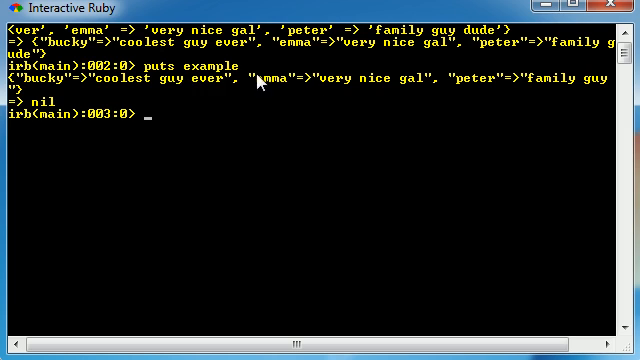
pyautogui.moveTo(383, 88)
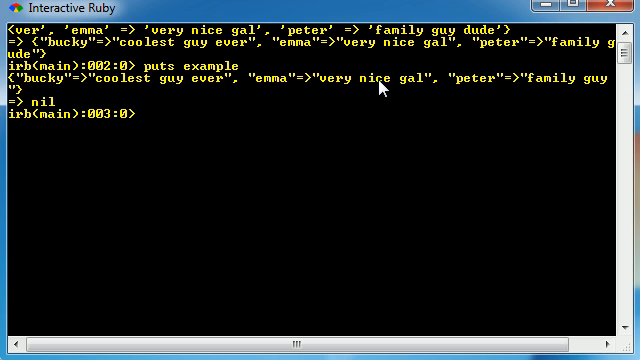
pyautogui.moveTo(284, 165)
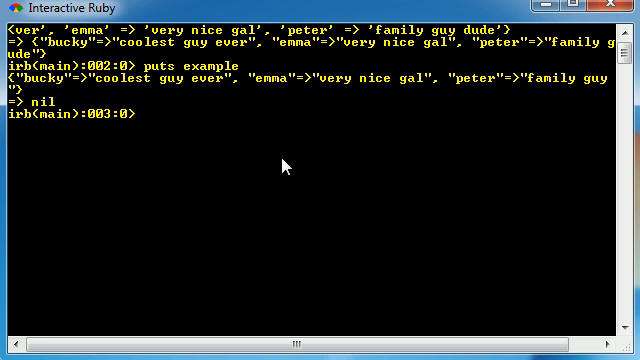
# Run example.each {|a,b| puts a+b } to print each key joined with its value.
pyautogui.write('example.e')
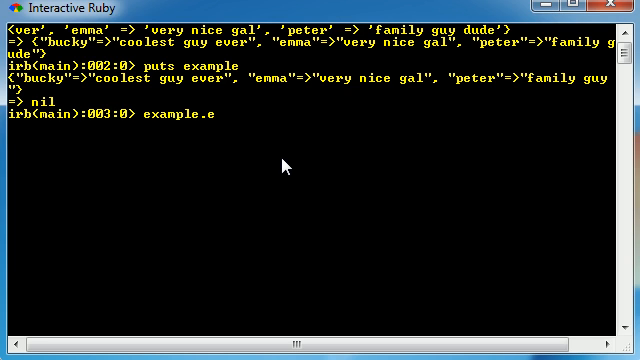
pyautogui.write('ach')
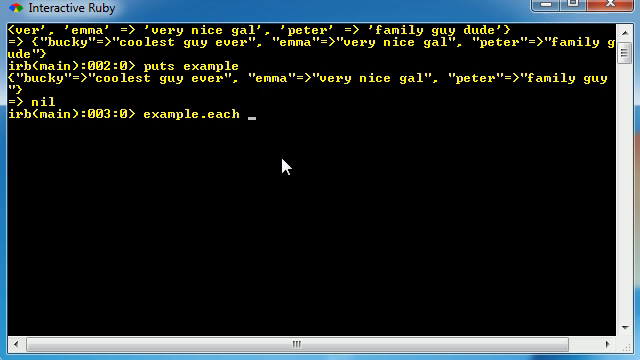
pyautogui.write('{}')
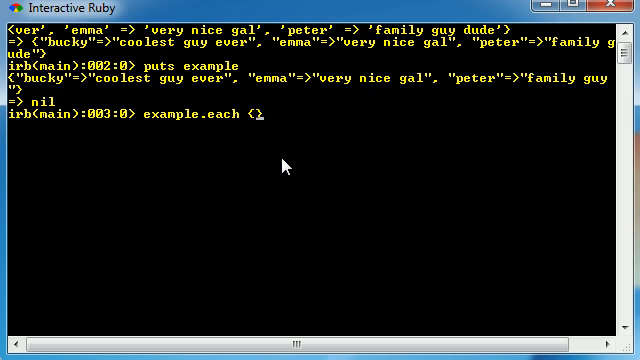
pyautogui.write('\\\\')
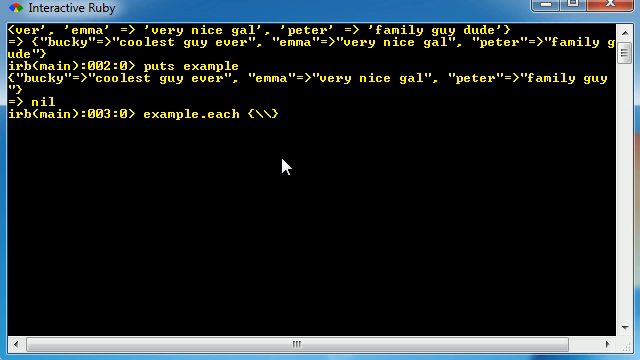
pyautogui.write('||')
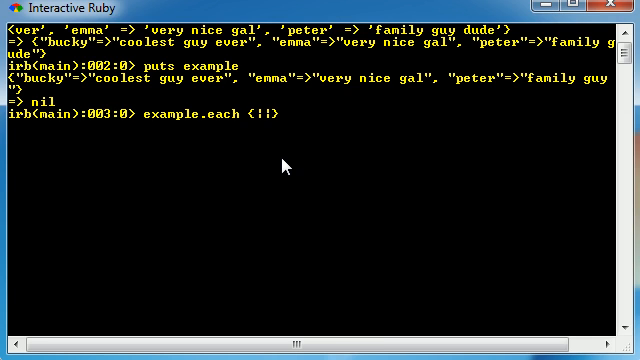
pyautogui.write('a,b')
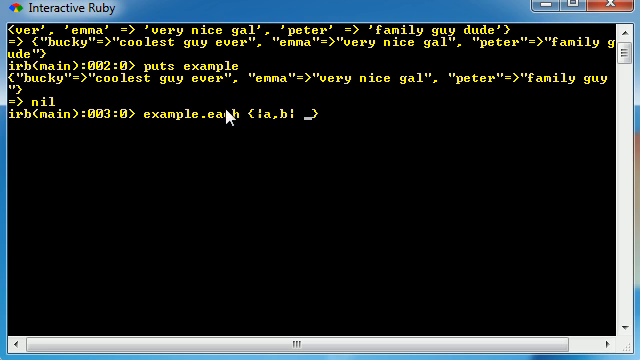
pyautogui.moveTo(42, 90)
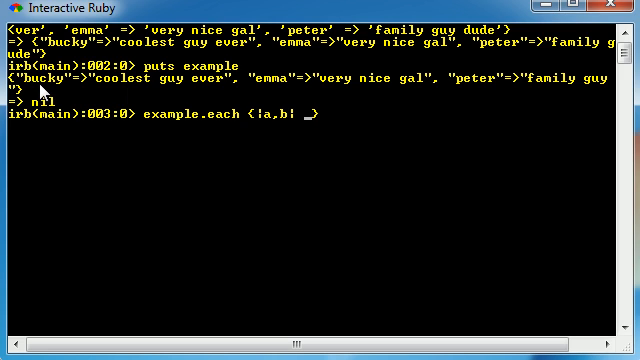
pyautogui.moveTo(268, 120)
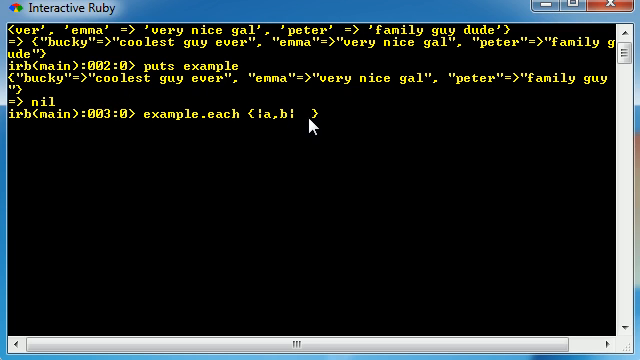
pyautogui.moveTo(351, 181)
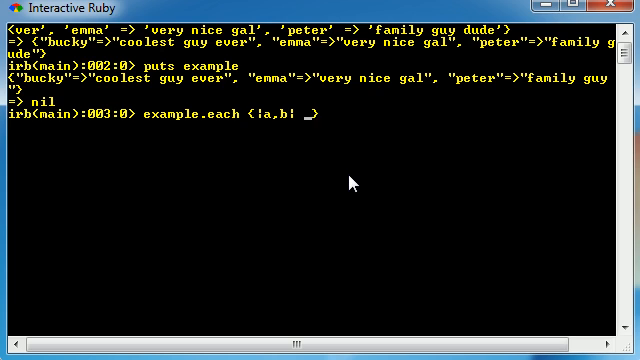
pyautogui.write('put')
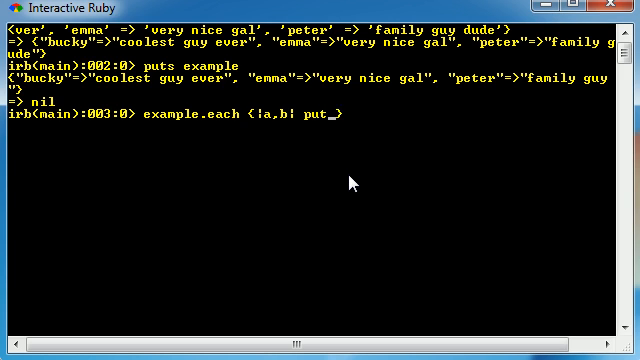
pyautogui.write('a+b }')
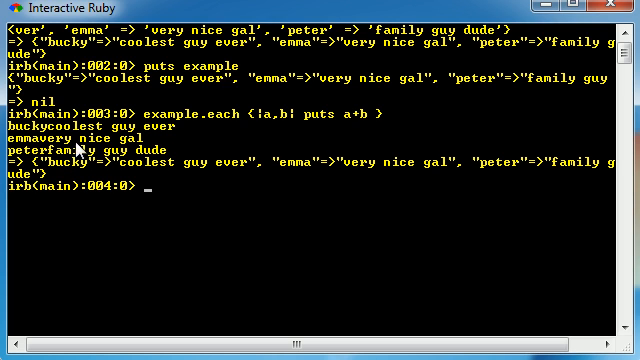
pyautogui.moveTo(82, 148)
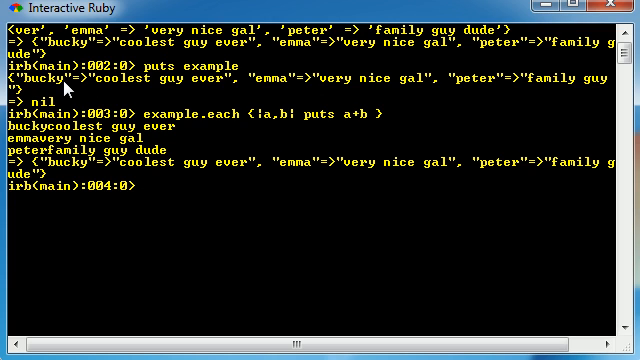
pyautogui.moveTo(62, 86)
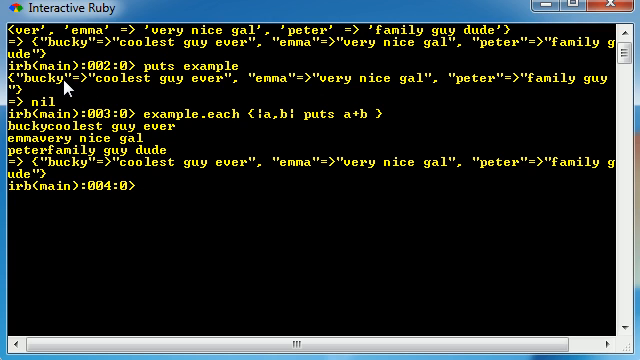
pyautogui.moveTo(85, 90)
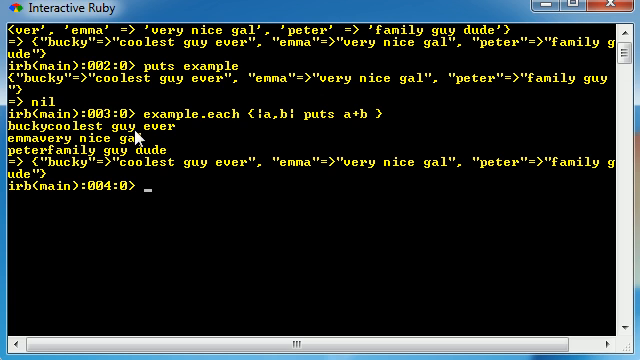
pyautogui.moveTo(140, 150)
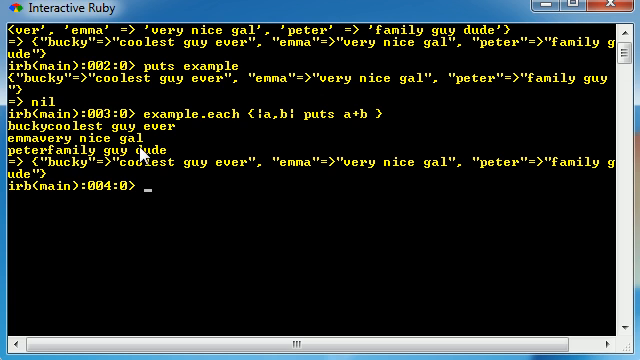
pyautogui.moveTo(140, 155)
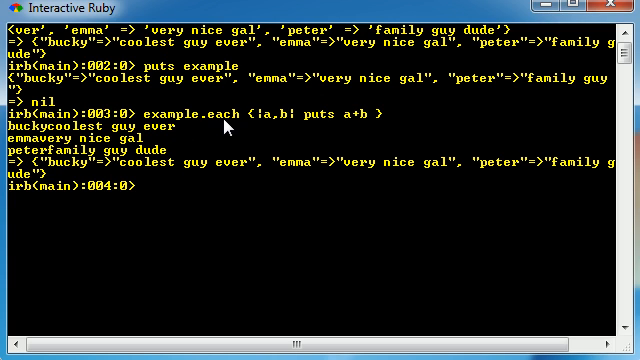
pyautogui.moveTo(320, 124)
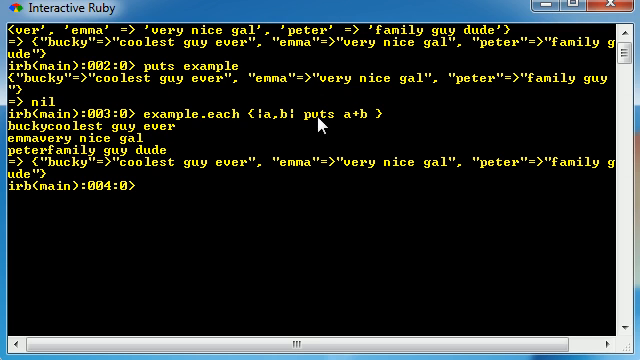
pyautogui.moveTo(145, 170)
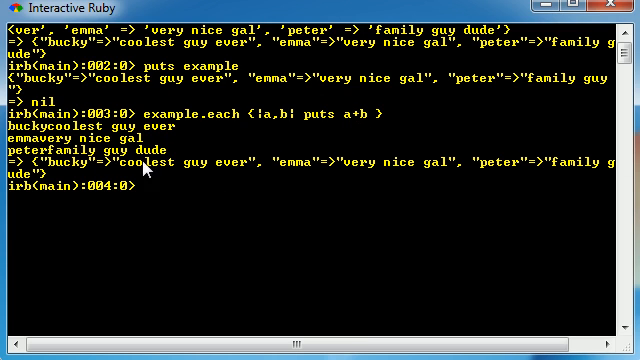
pyautogui.moveTo(327, 225)
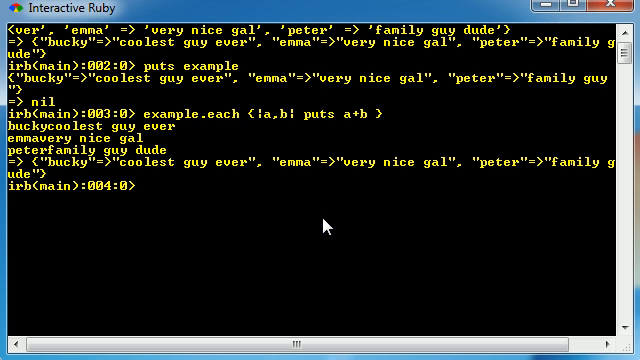
# Run print example['emma'] to output very nice gal.
pyautogui.write('print')
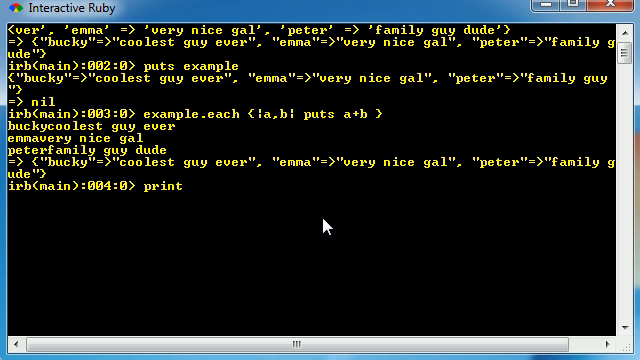
pyautogui.write('example[')
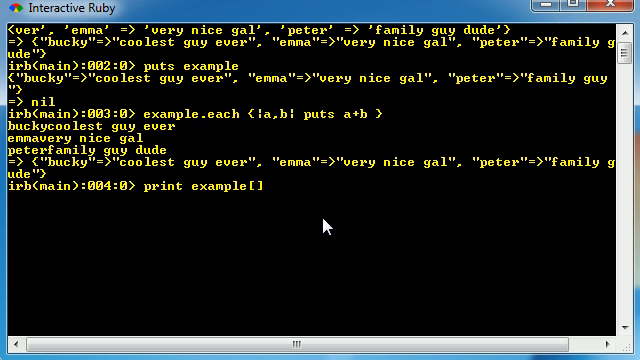
pyautogui.write("'emma'")
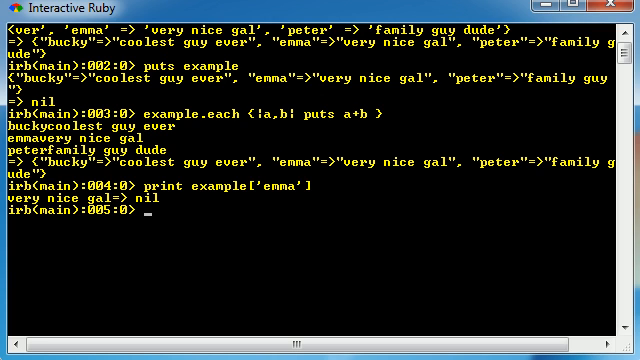
# Run puts example.keys to list bucky, emma and peter.
pyautogui.write('pu')
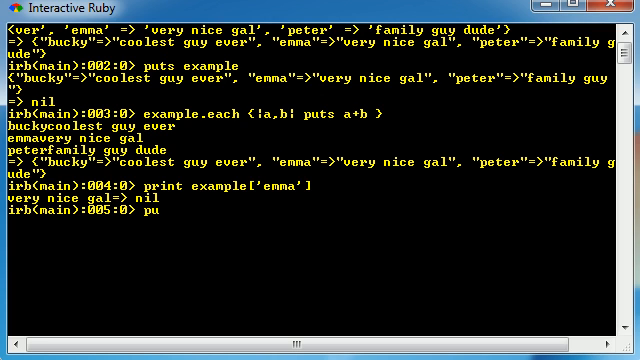
pyautogui.write('ts example')
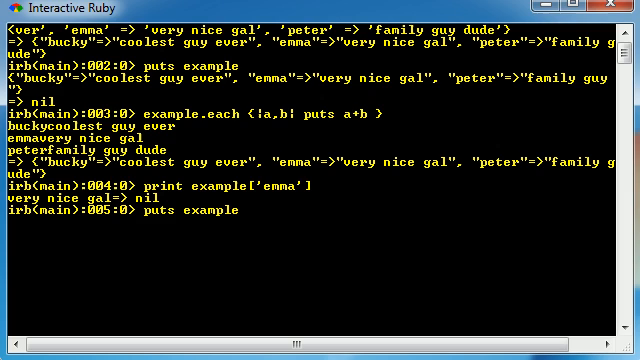
pyautogui.write('.k')
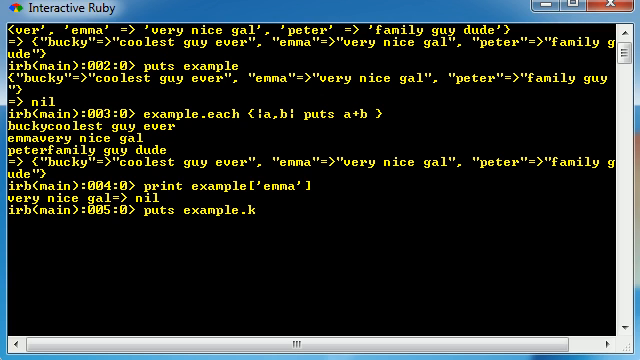
pyautogui.write('eys')
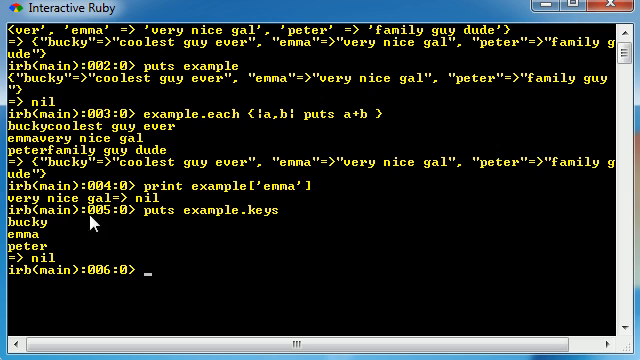
pyautogui.moveTo(185, 230)
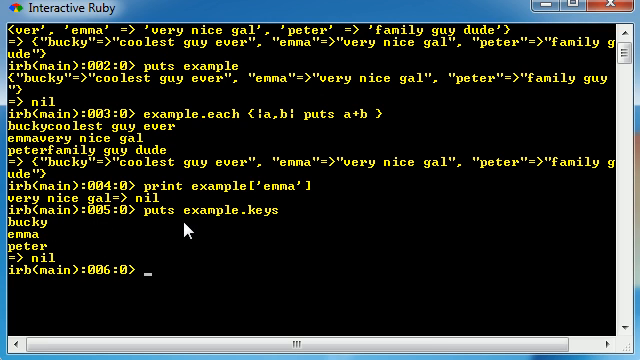
pyautogui.moveTo(258, 226)
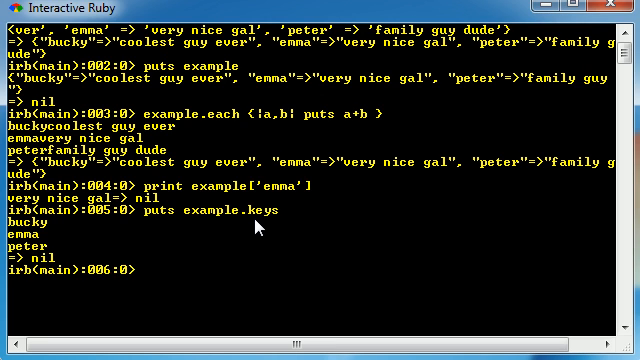
pyautogui.moveTo(310, 315)
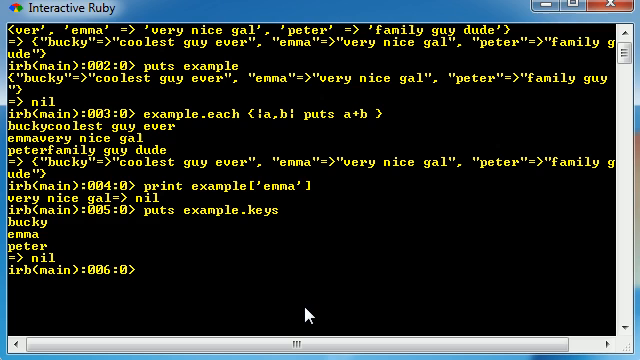
pyautogui.moveTo(349, 301)
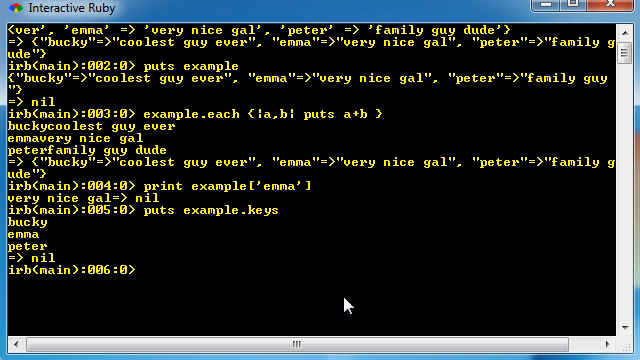
pyautogui.moveTo(473, 120)
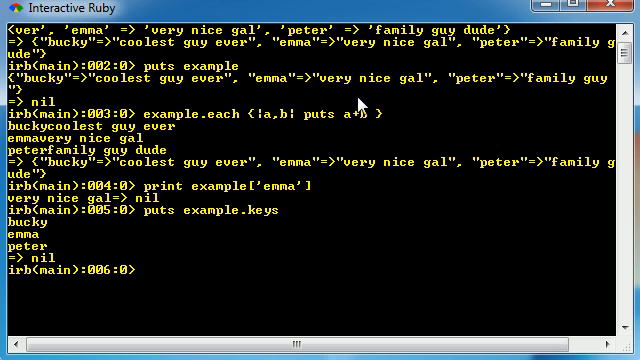
pyautogui.moveTo(388, 268)
pyautogui.write('puts example')
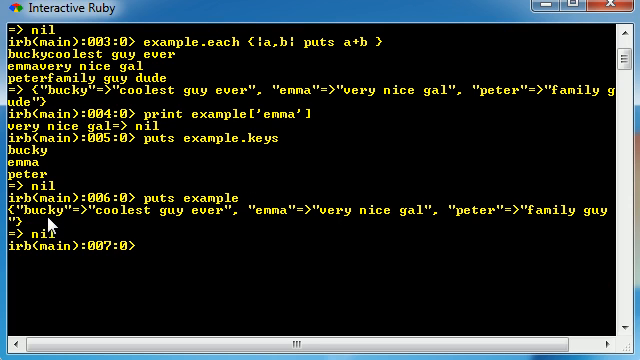
pyautogui.moveTo(477, 224)
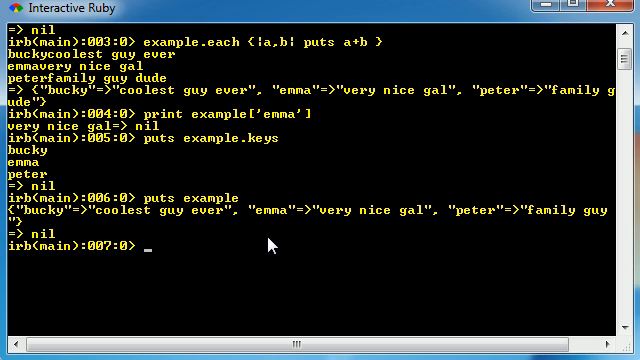
pyautogui.moveTo(271, 240)
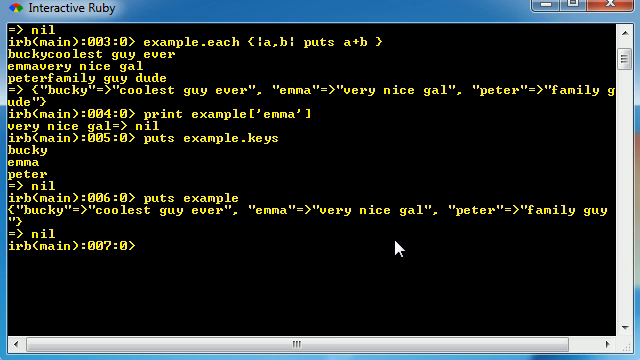
# Run example.delete("emma") with double quotes, returning very nice gal.
pyautogui.write('e')
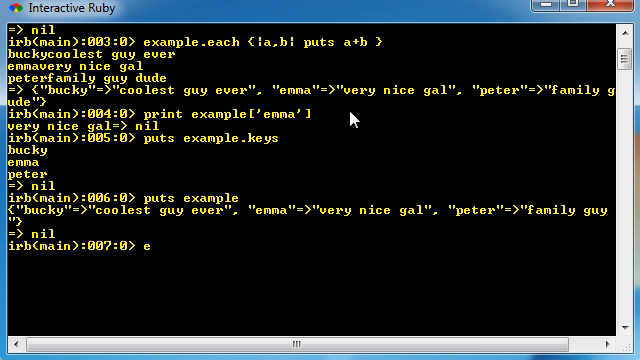
pyautogui.write('xample')
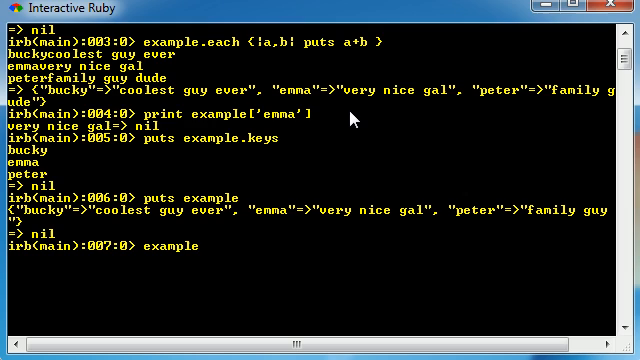
pyautogui.write('.del')
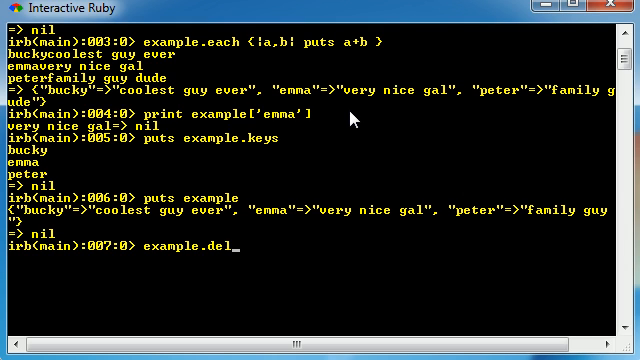
pyautogui.write('ete')
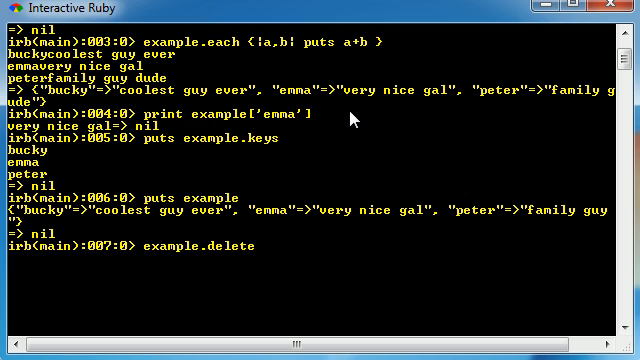
pyautogui.write('()')
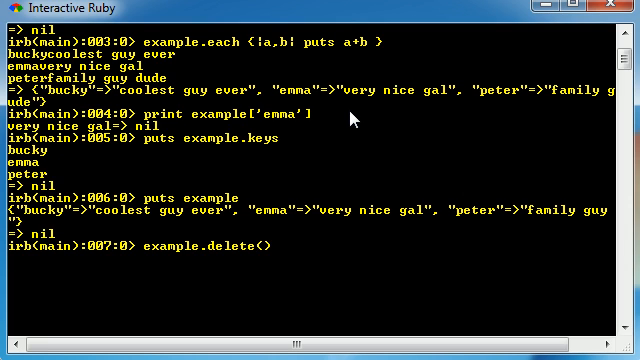
pyautogui.write("'")
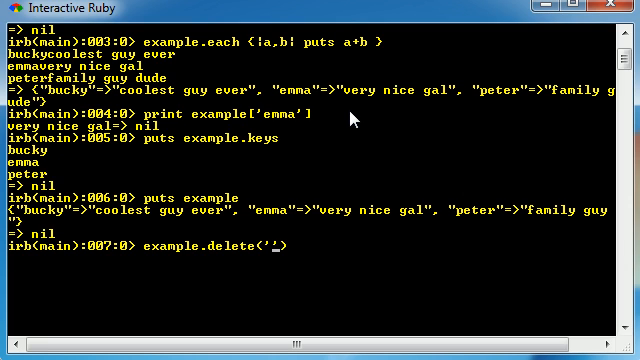
pyautogui.press('Backspace')
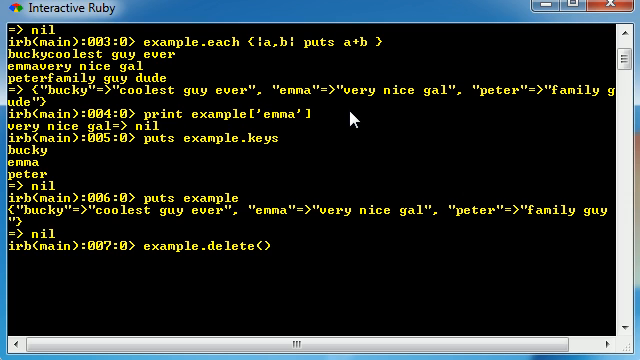
pyautogui.write('""')
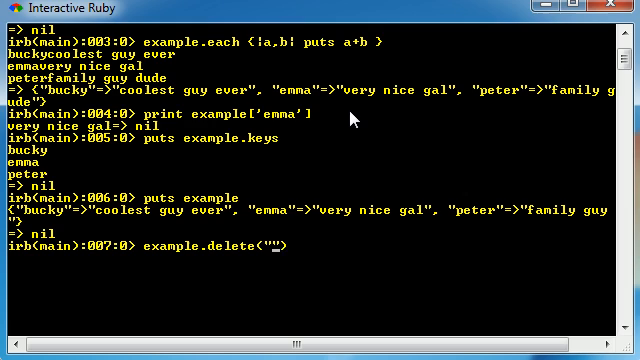
pyautogui.write('emma')
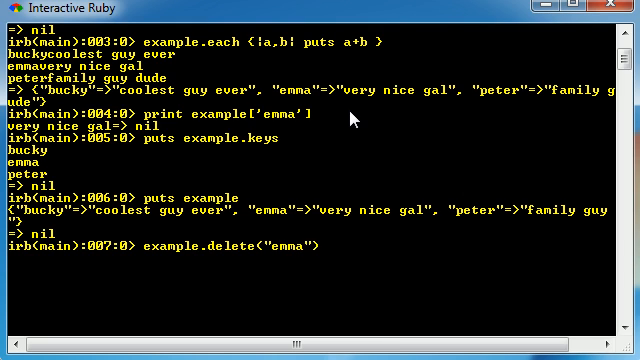
pyautogui.moveTo(300, 247)
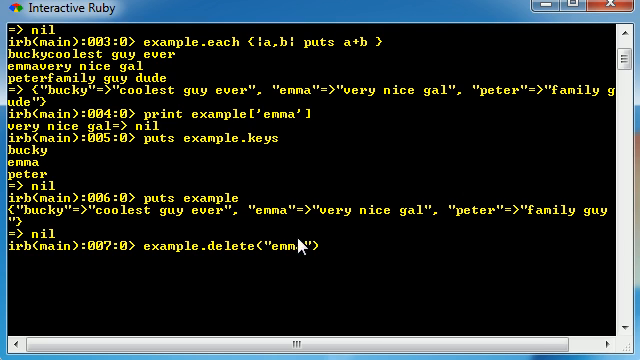
pyautogui.moveTo(340, 260)
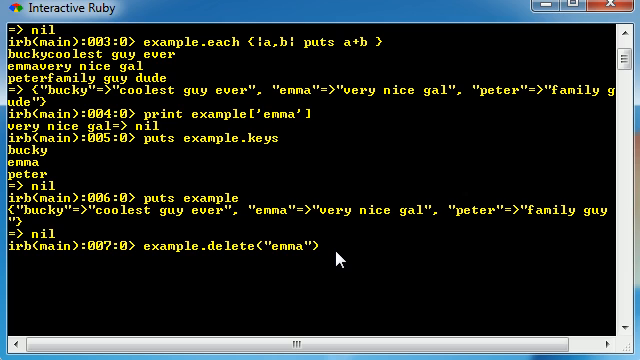
pyautogui.press('Return')
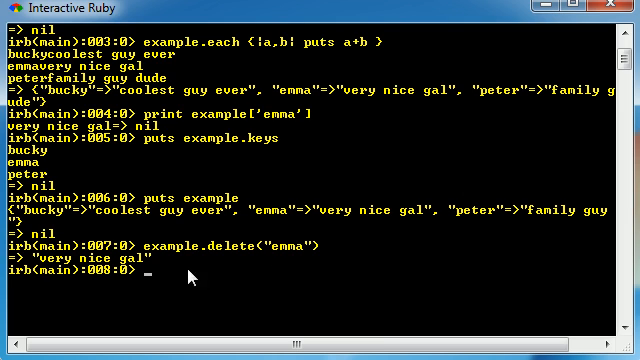
pyautogui.moveTo(334, 263)
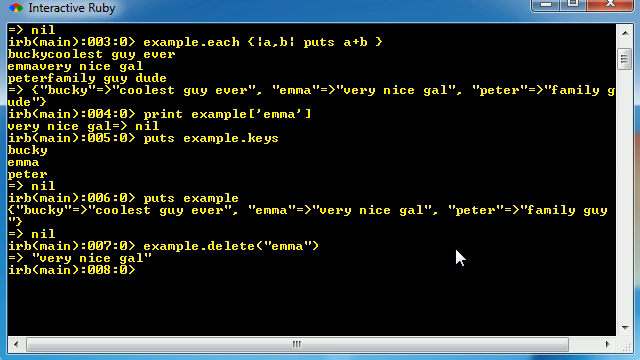
# Run puts example again to confirm only bucky and peter remain.
pyautogui.write('puts example')
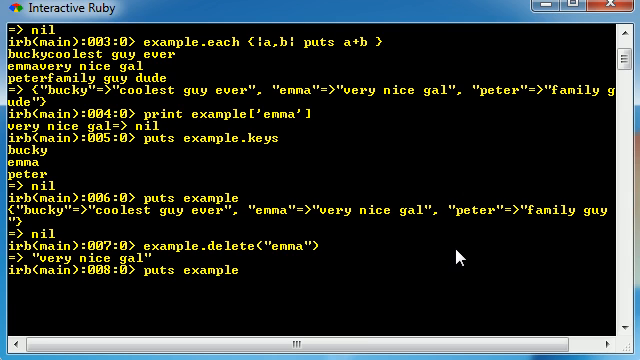
pyautogui.press('enter')
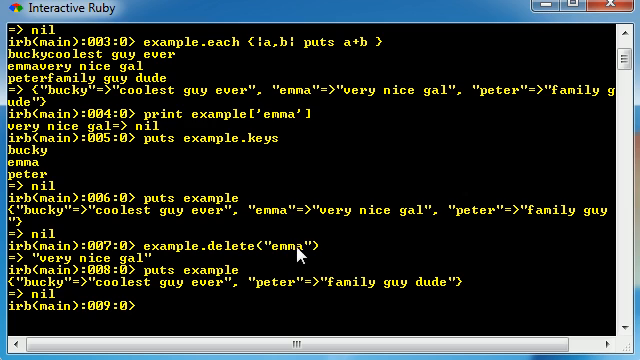
pyautogui.moveTo(280, 292)
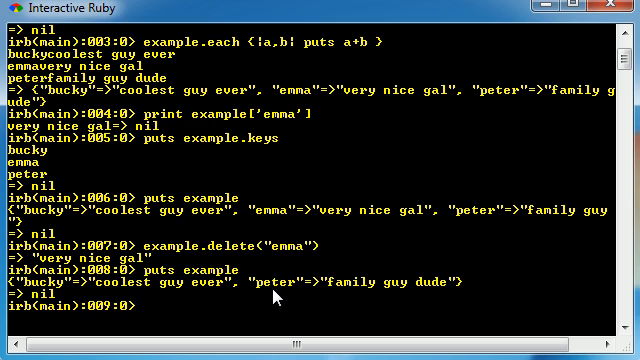
pyautogui.moveTo(299, 311)
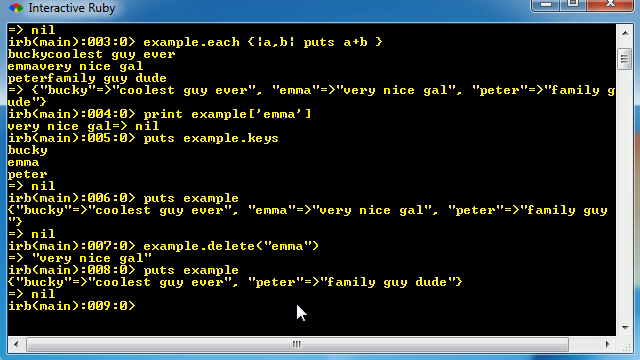